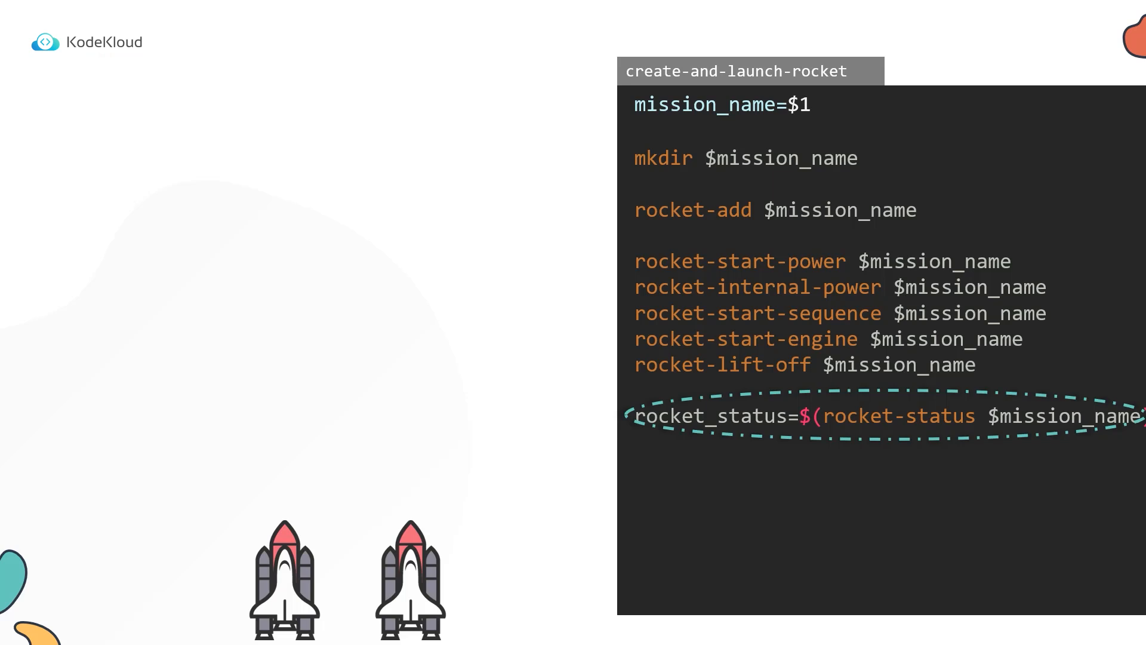
text(rocket-status lunar-mission)
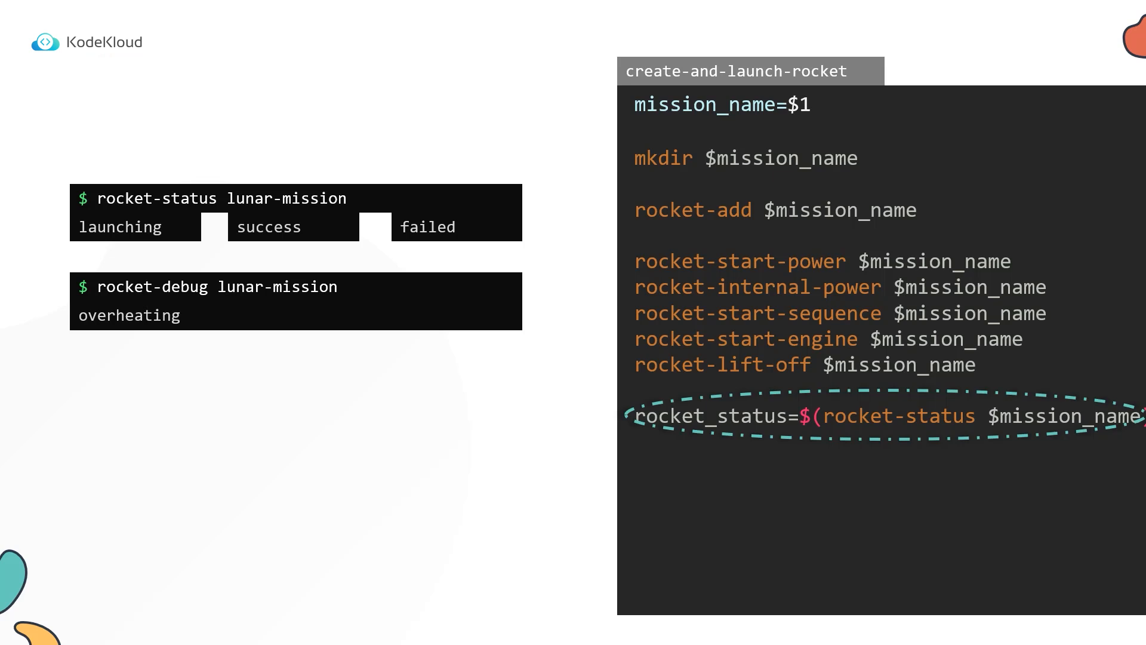
text(rocke)
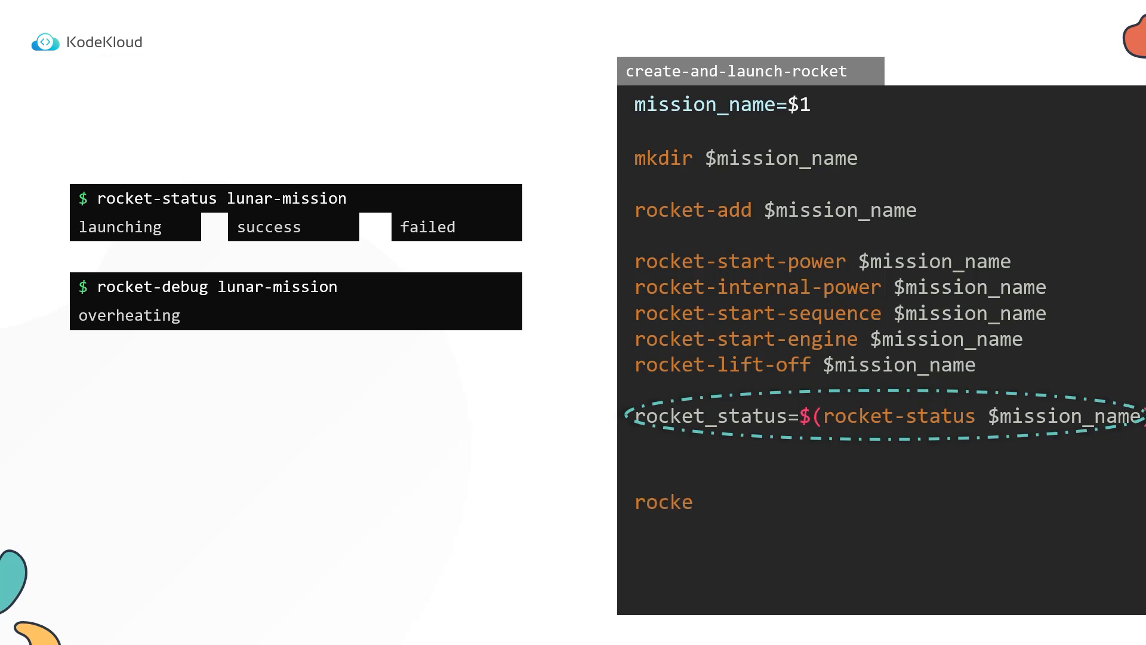